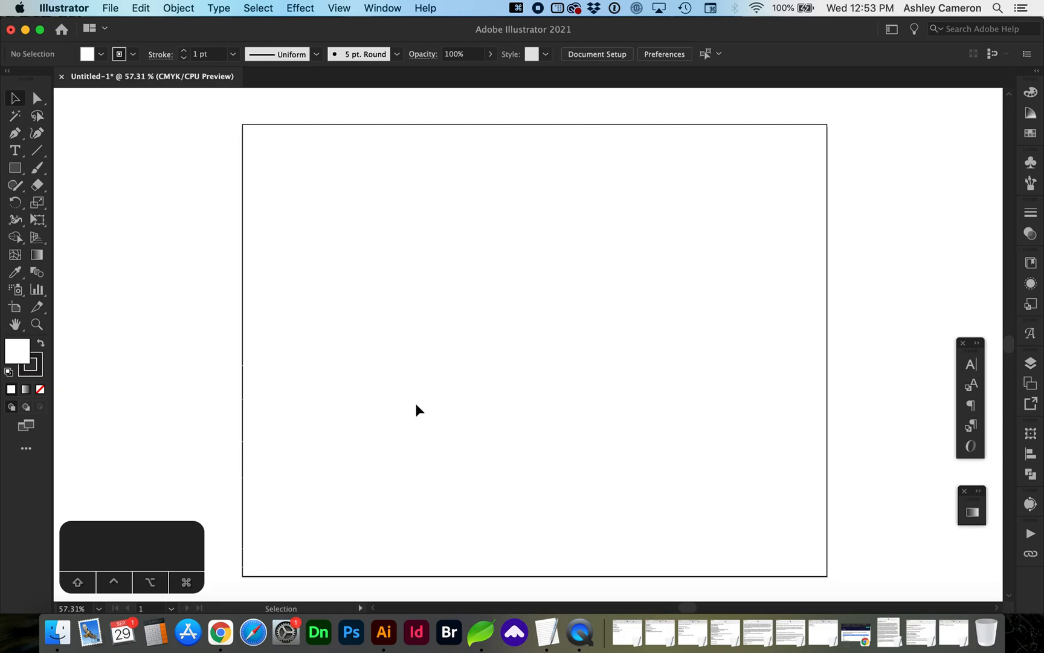
mouse_move(253, 340)
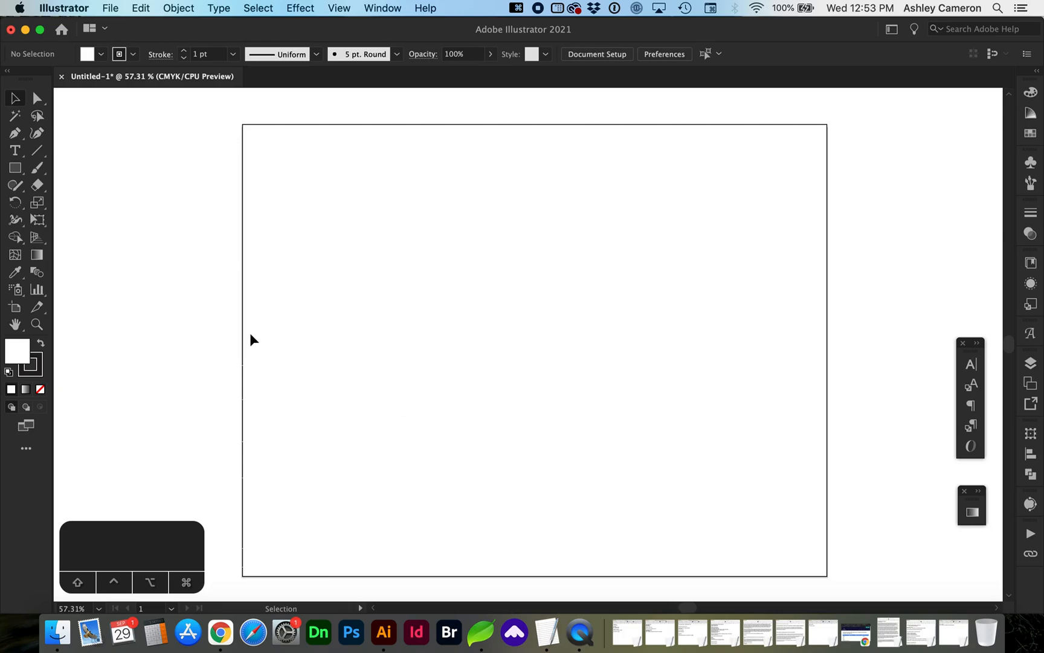
mouse_move(183, 278)
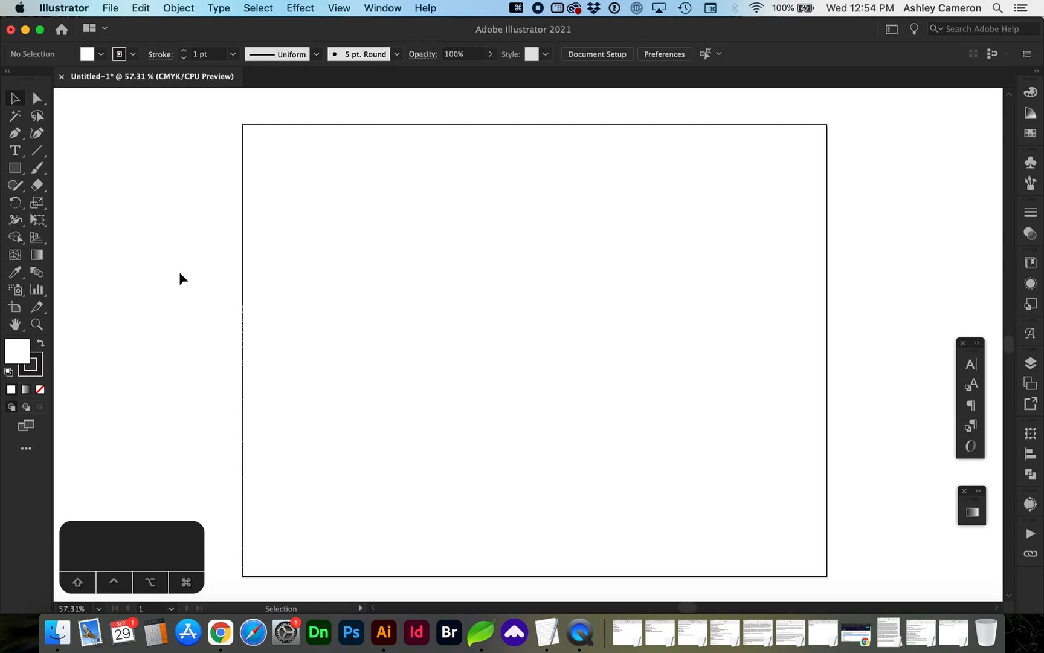
- Display the rulers along the canvas edges with Cmd+R
key("cmd+r")
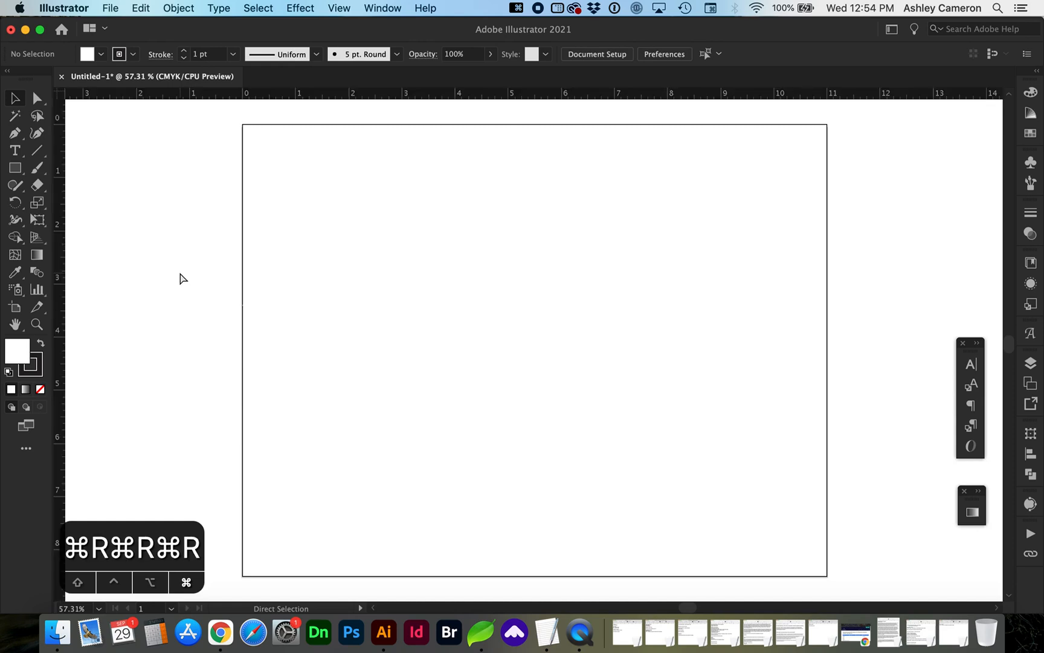
left_click(339, 8)
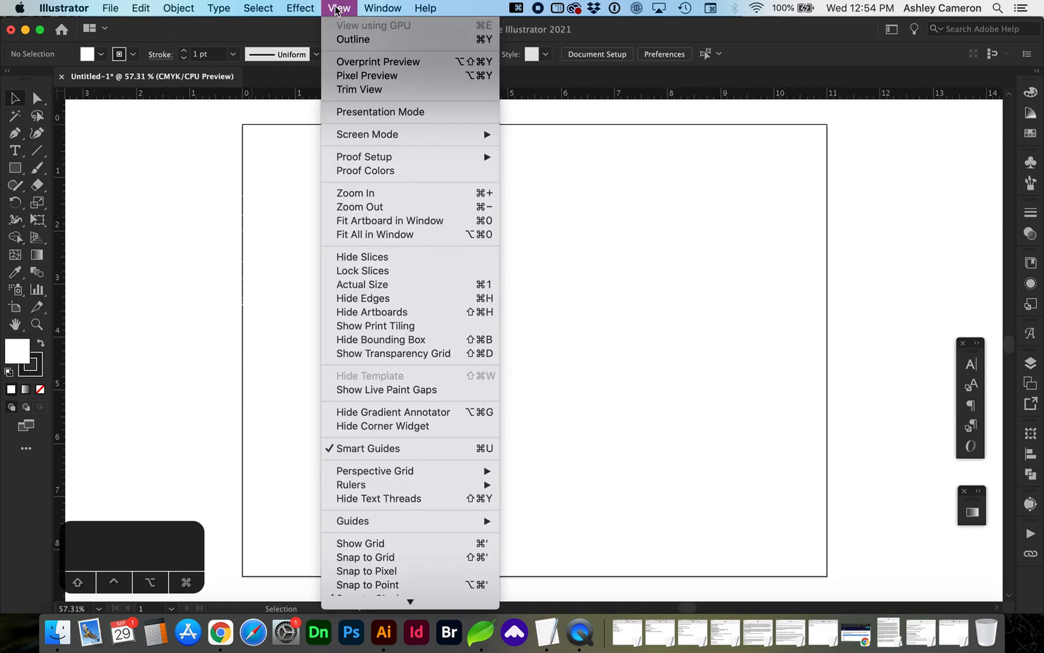
mouse_move(369, 485)
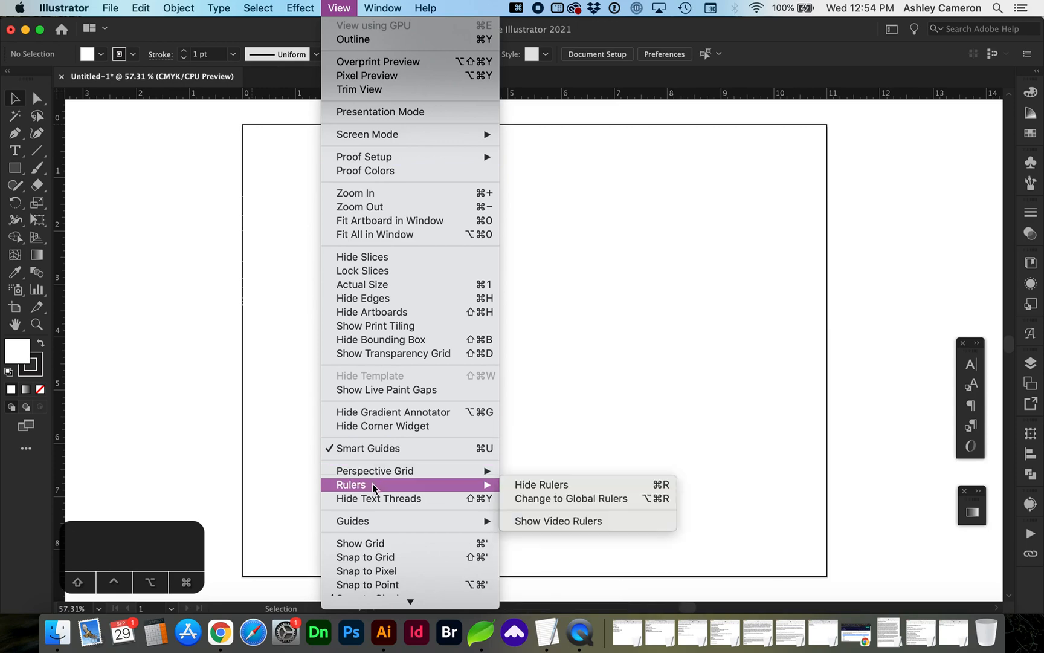
mouse_move(532, 489)
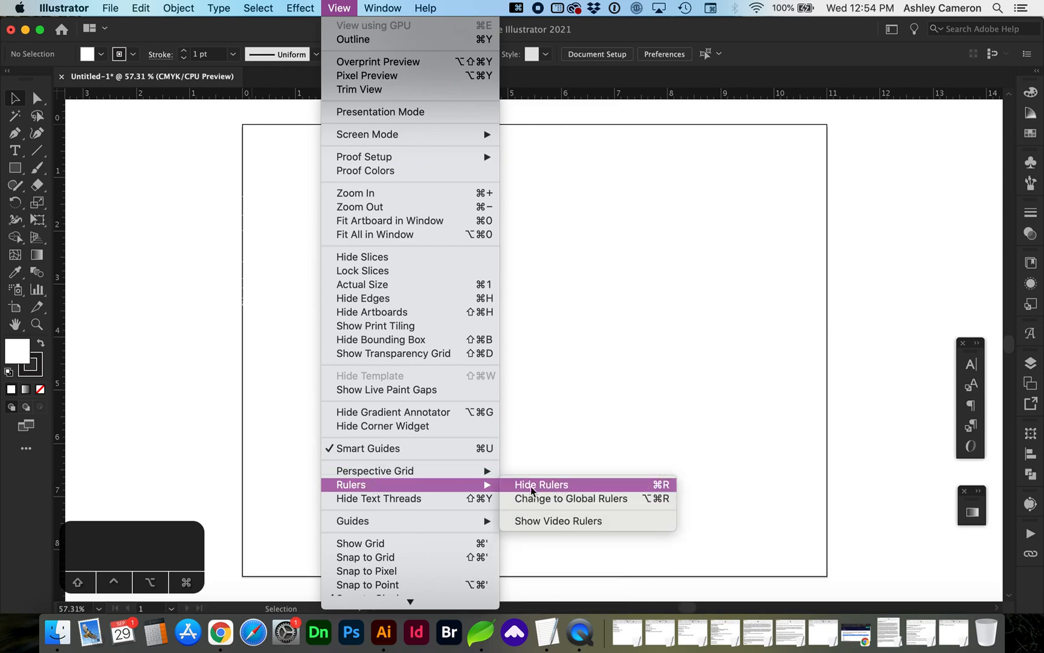
mouse_move(573, 430)
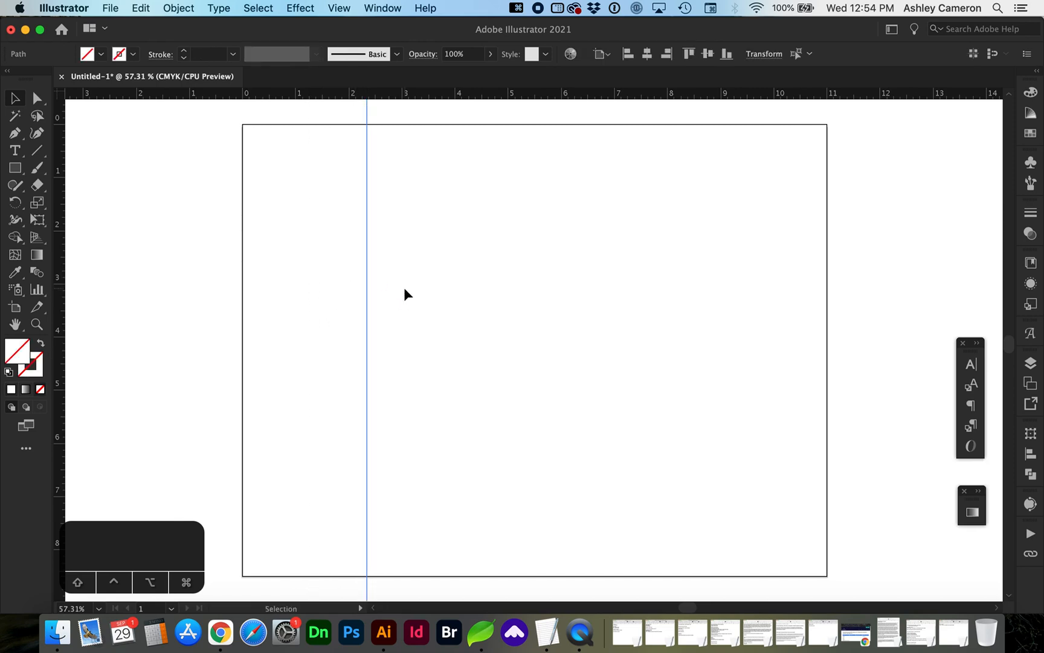
mouse_move(378, 221)
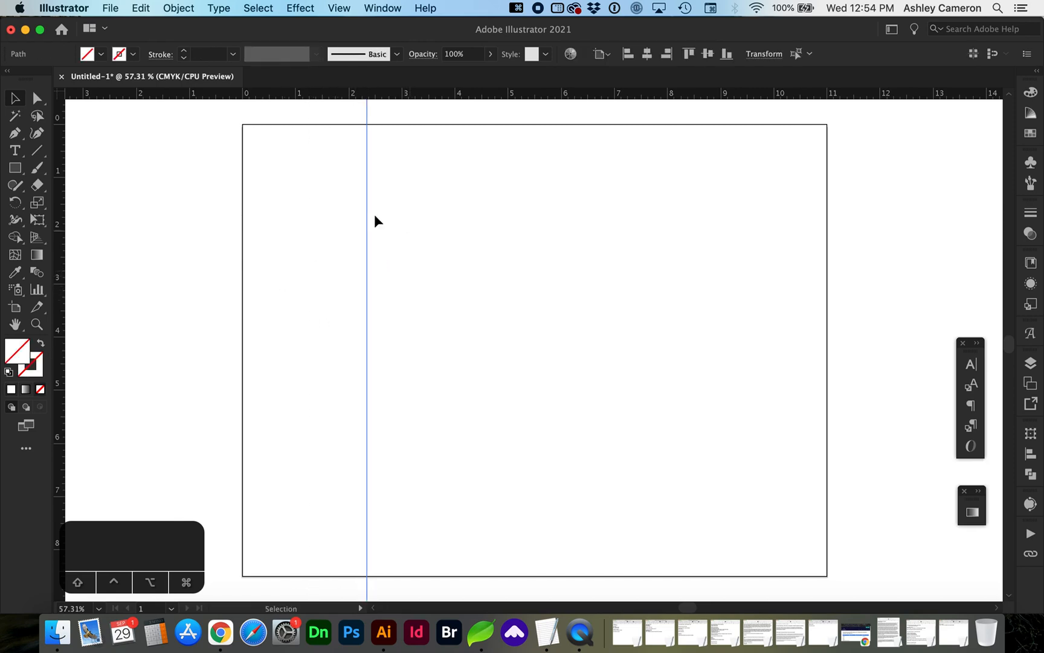
mouse_move(355, 218)
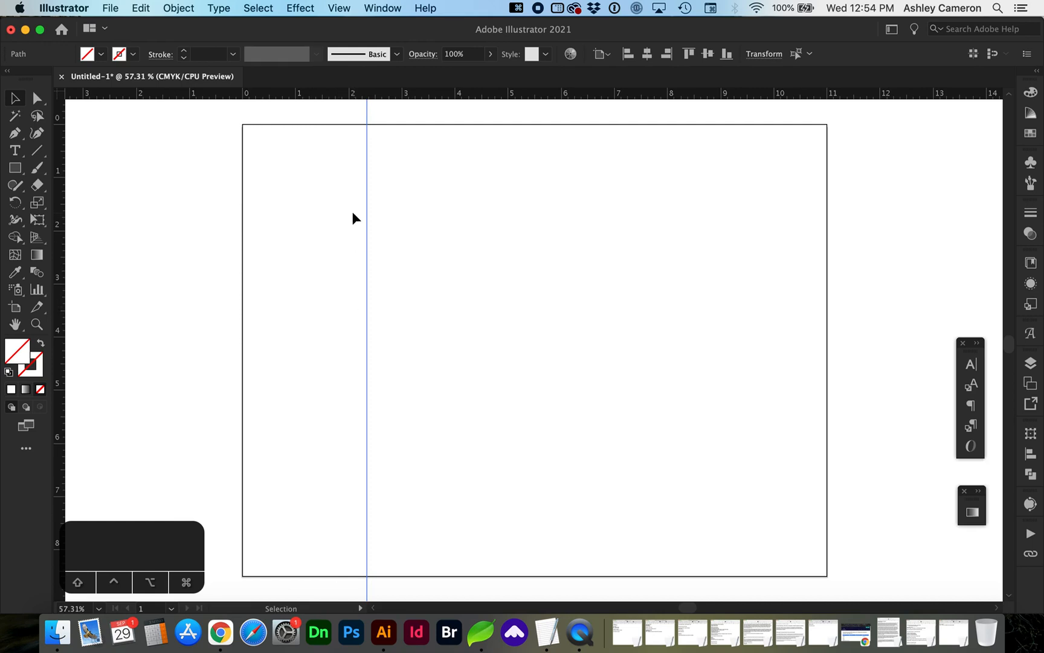
left_click(339, 8)
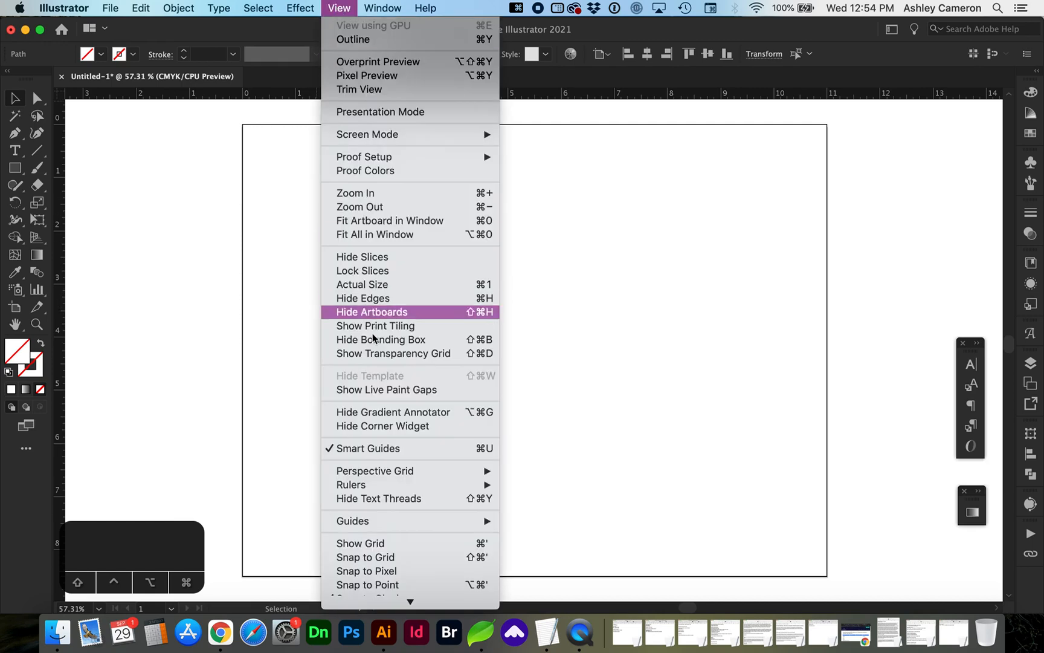
mouse_move(352, 521)
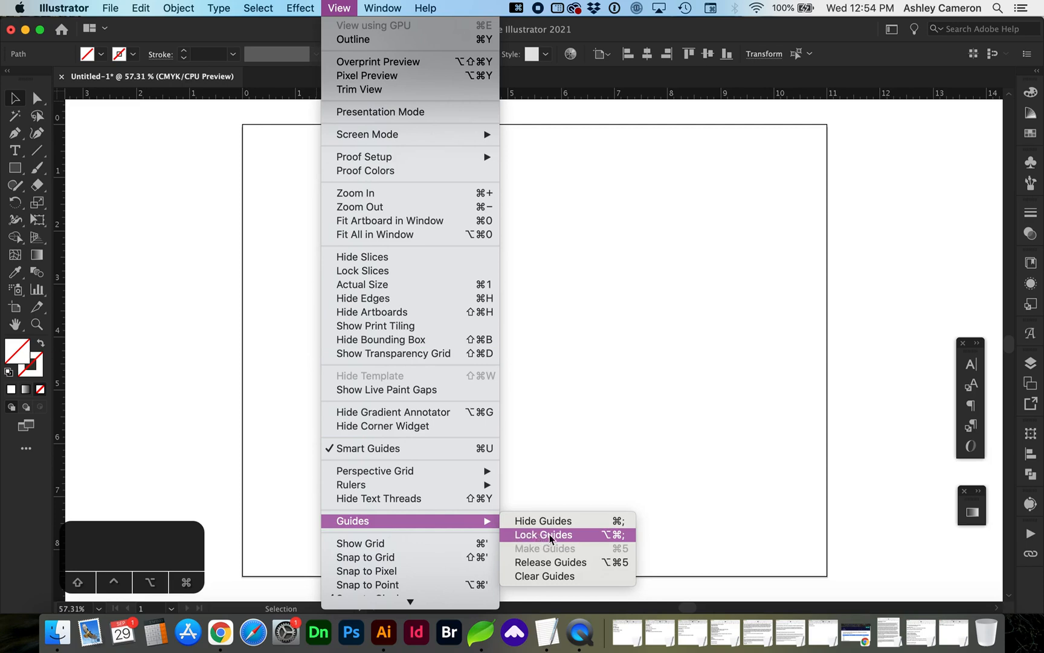
mouse_move(576, 426)
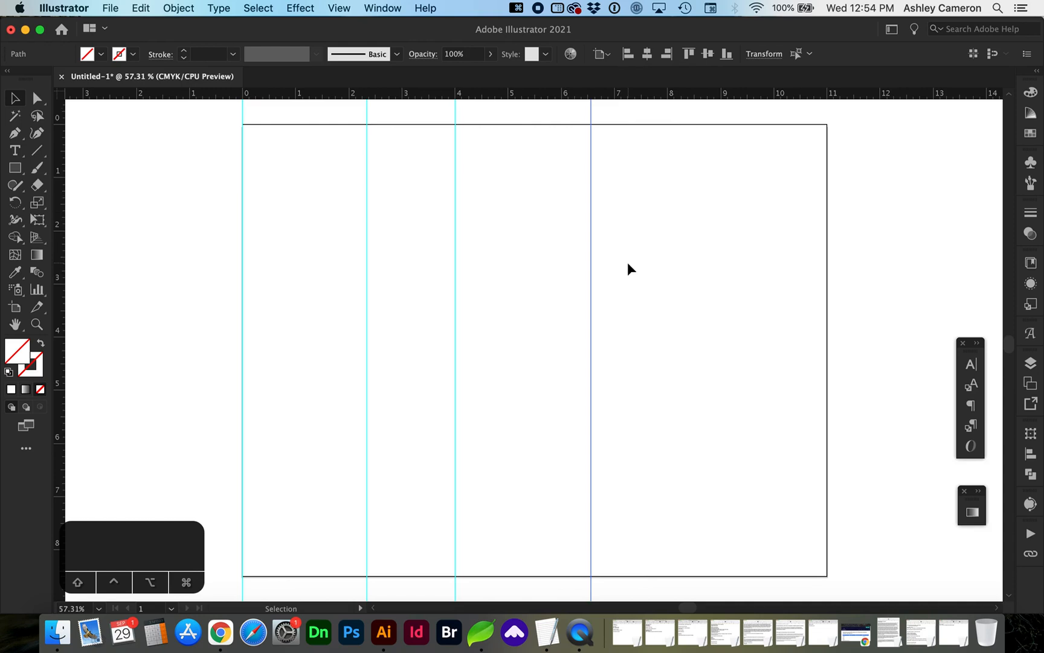
mouse_move(666, 54)
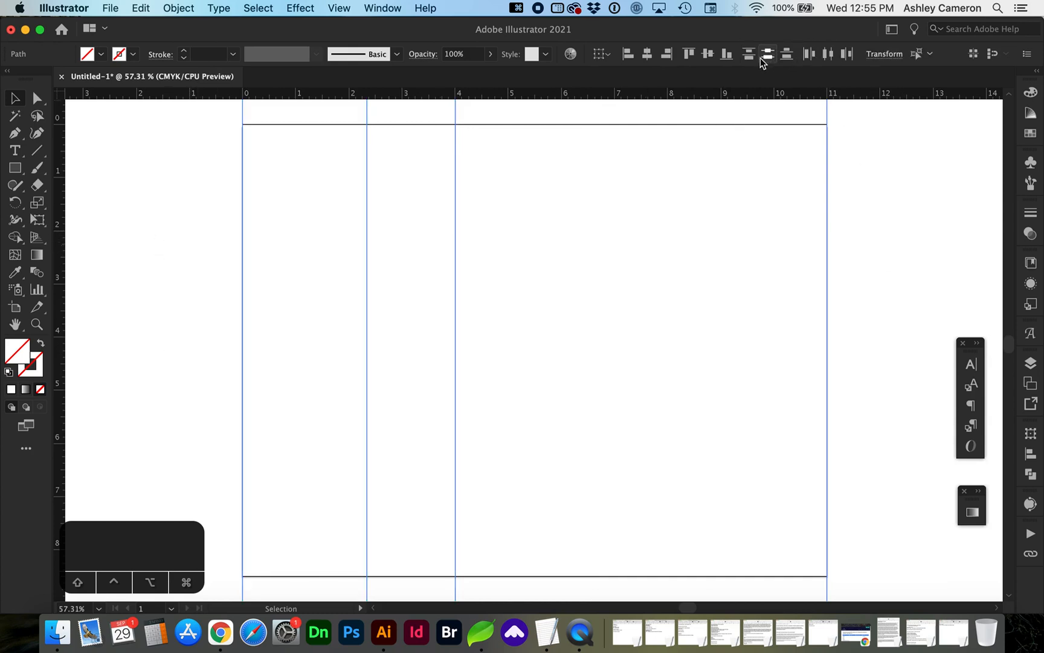
mouse_move(828, 53)
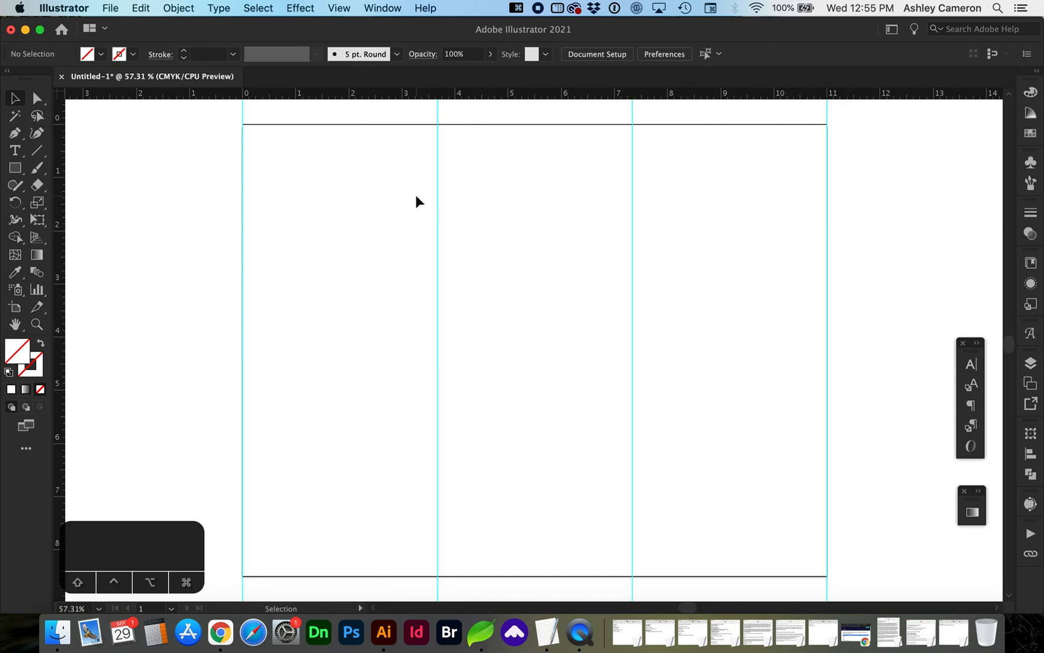
mouse_move(70, 307)
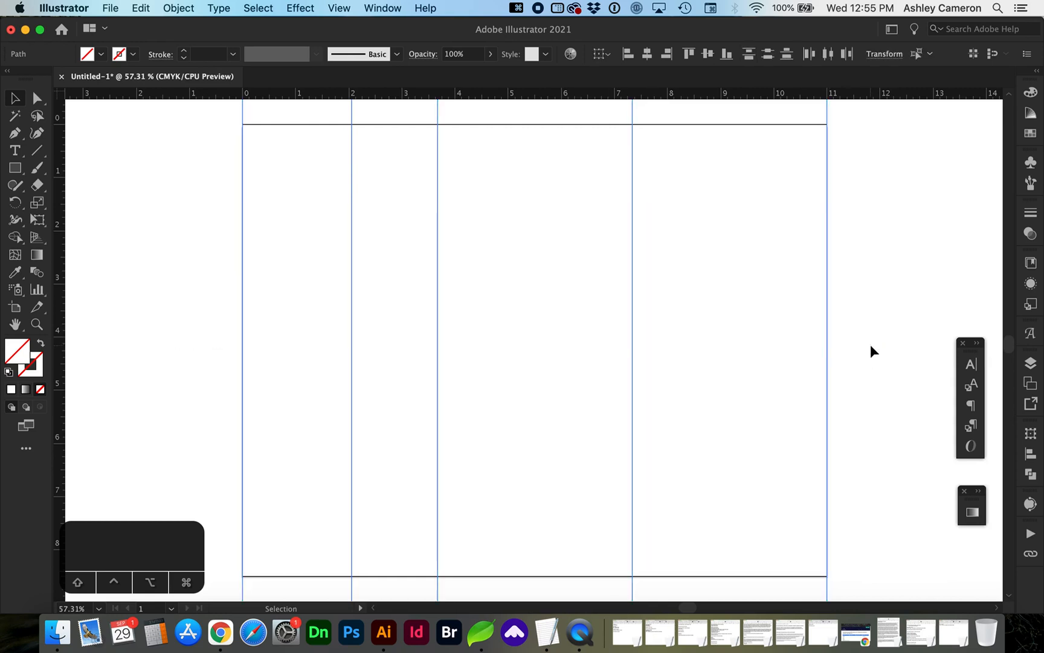
mouse_move(826, 54)
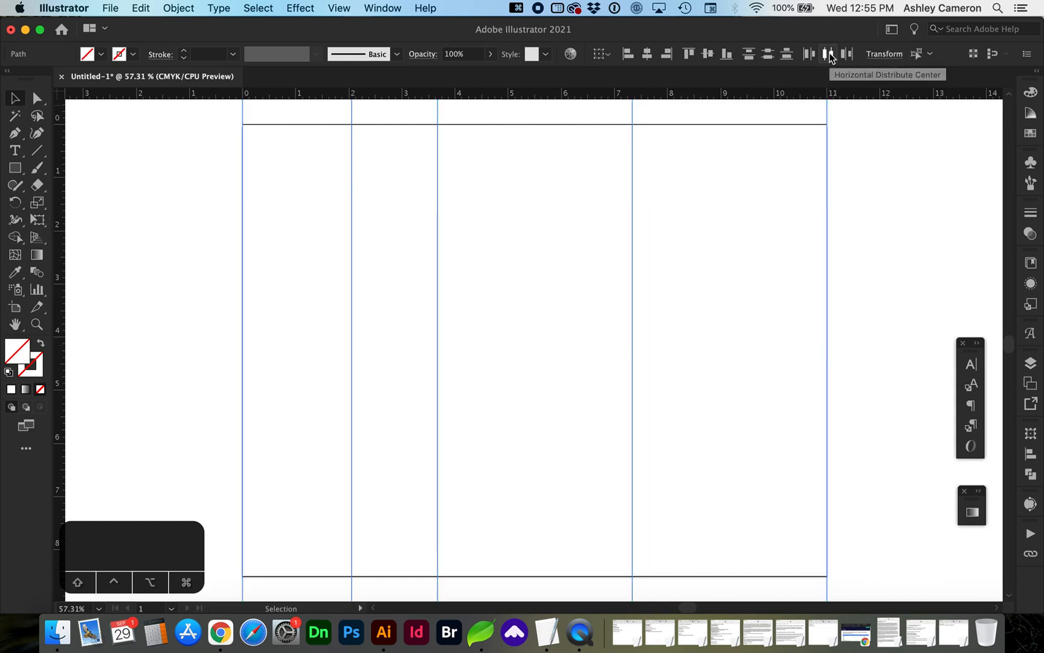
- Distribute the selected vertical guides evenly by horizontal center across the artboard
left_click(822, 53)
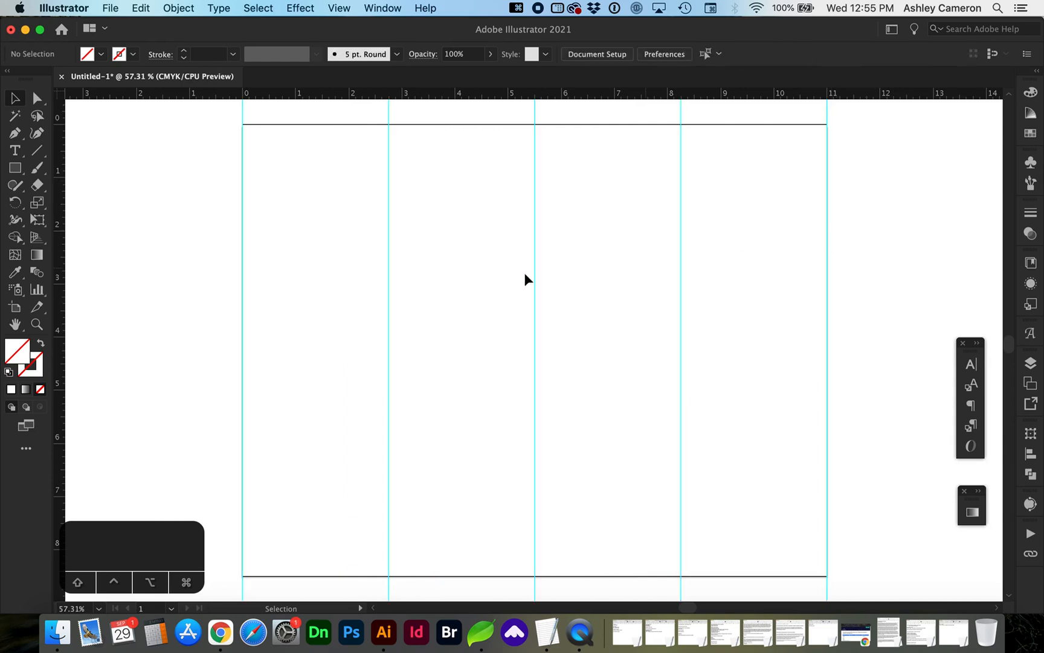
mouse_move(175, 302)
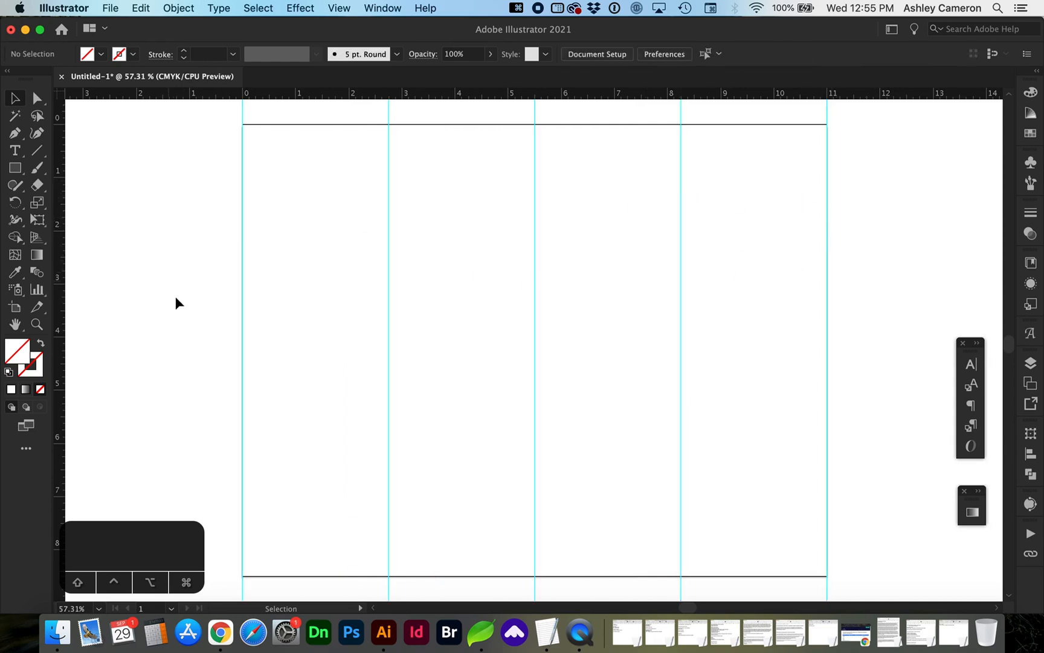
mouse_move(1029, 380)
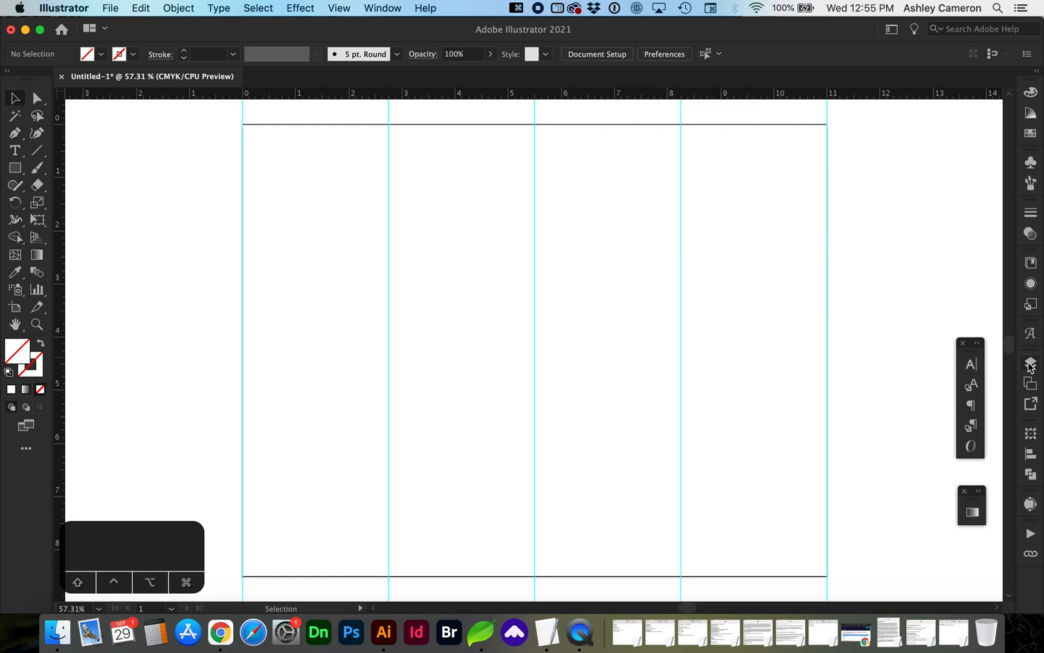
- Open the Layers panel from the right-hand dock
left_click(1030, 362)
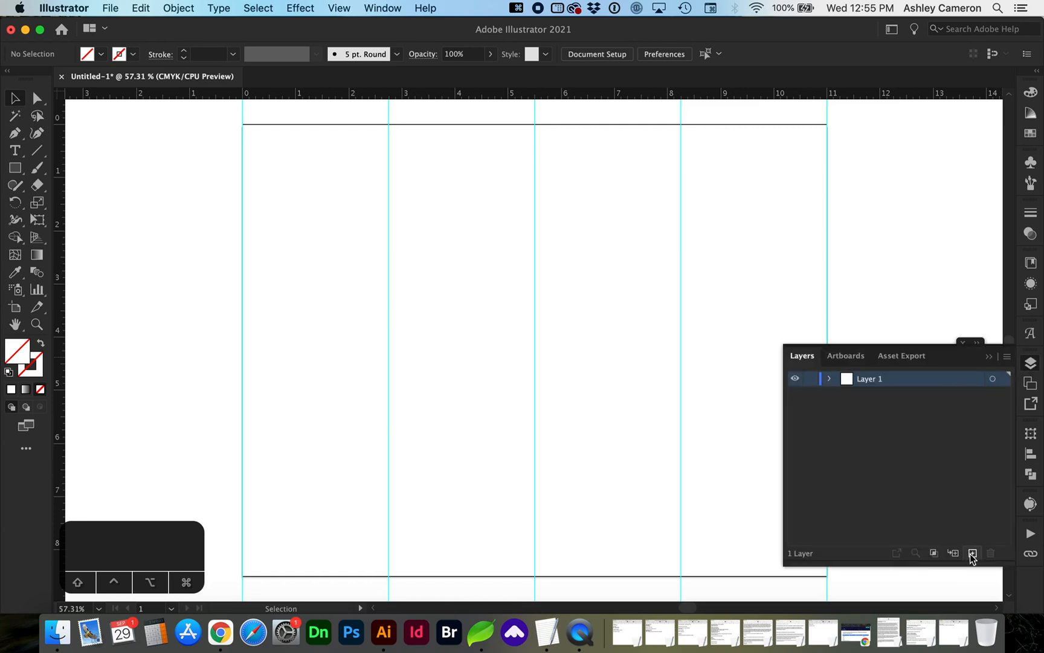
- Create Layer 2, move the selected guides from Layer 1 onto it, and lock it
left_click(973, 553)
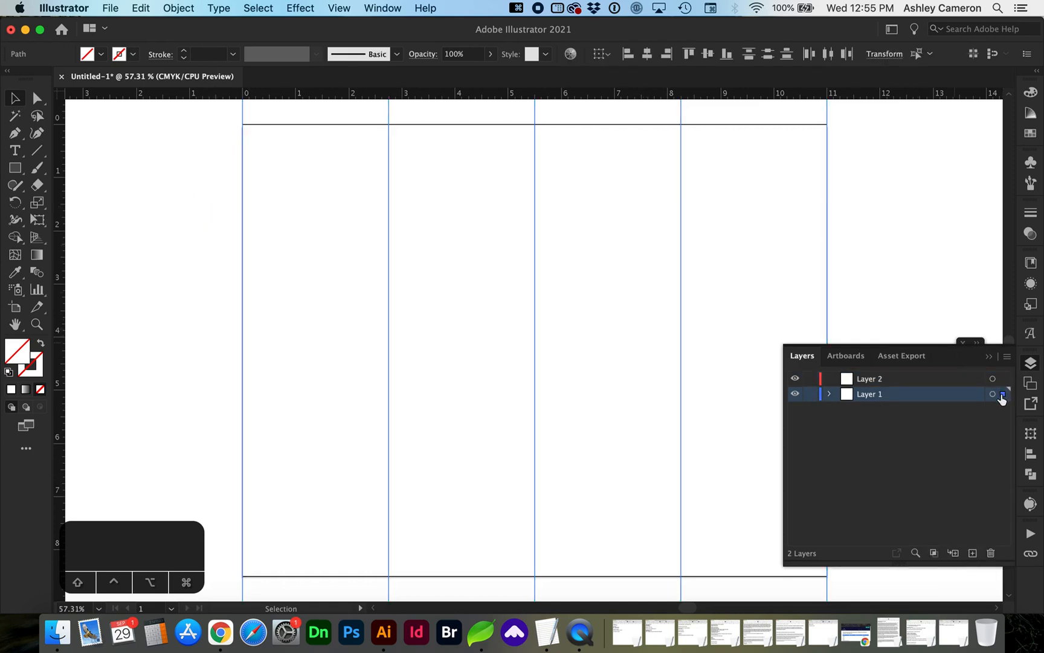
mouse_move(1002, 394)
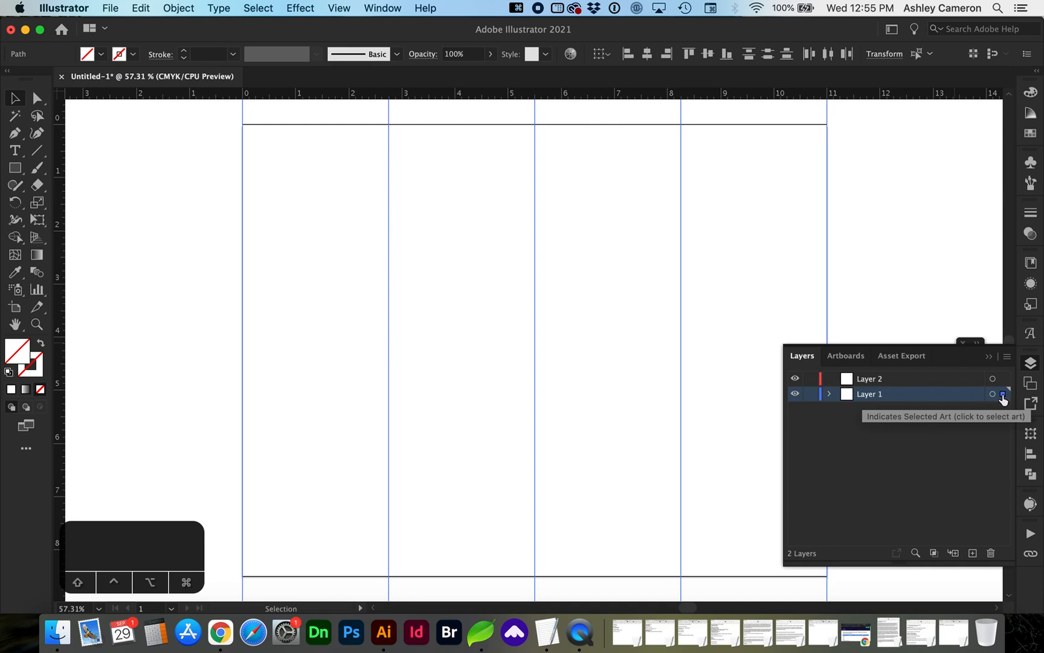
left_click(1002, 394)
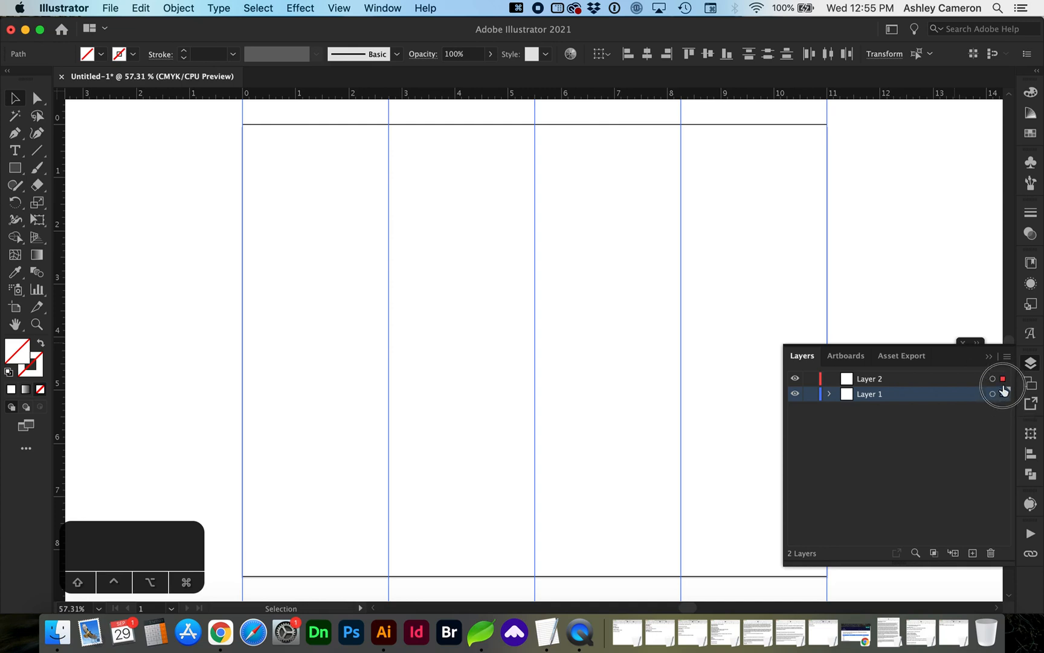
left_click(1002, 379)
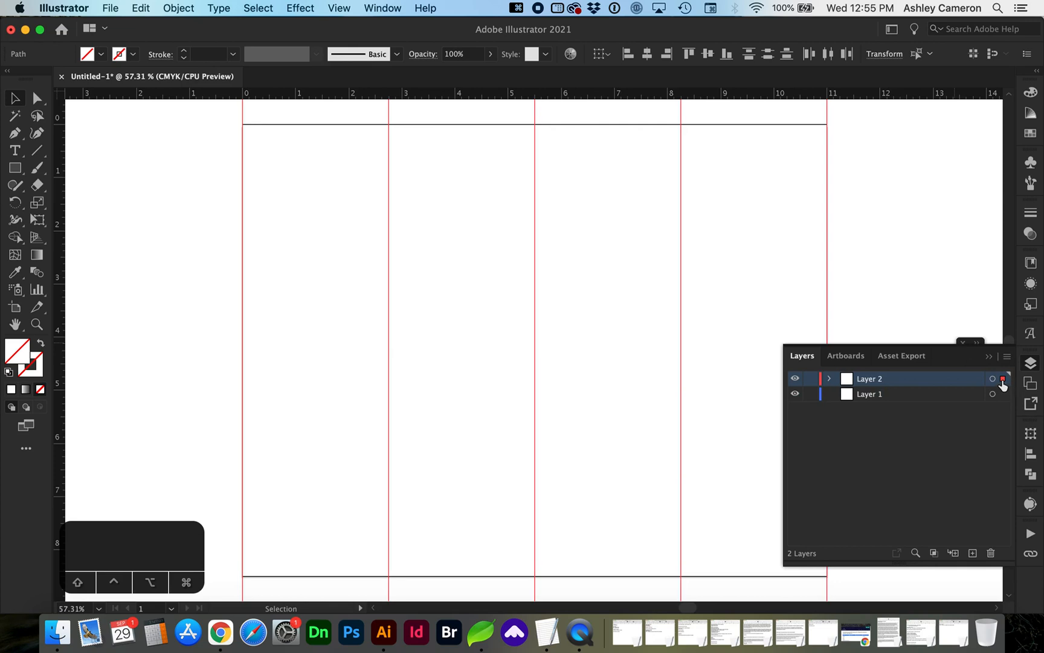
left_click(811, 379)
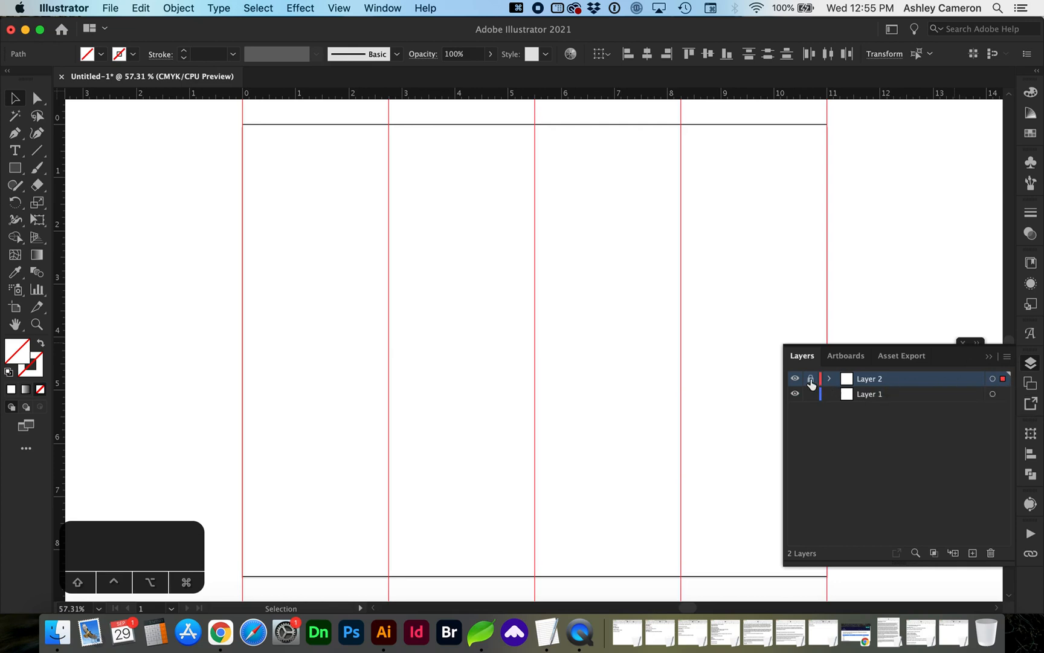